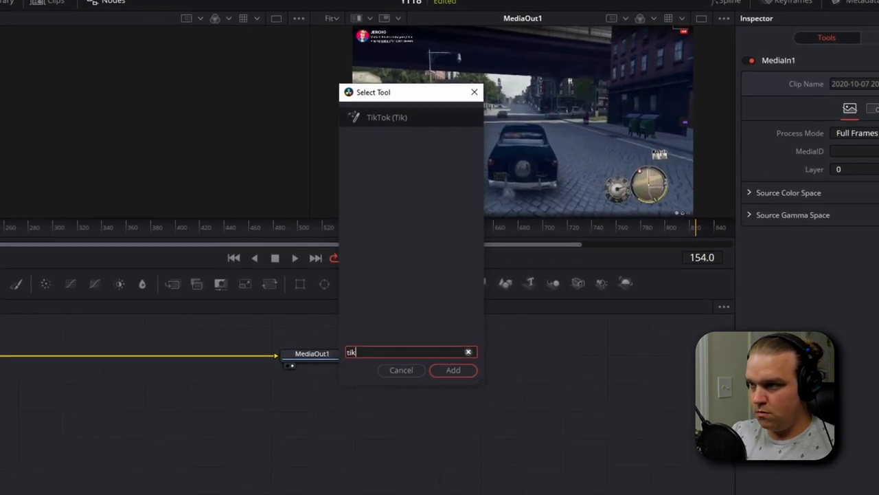
Add the custom TikTok tool to the Fusion composition from the Select Tool dialog
left_click(452, 371)
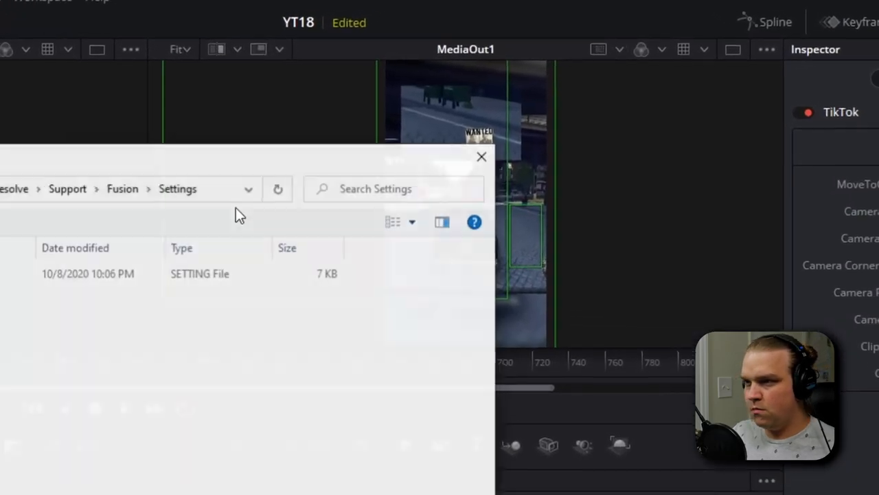
left_click(481, 157)
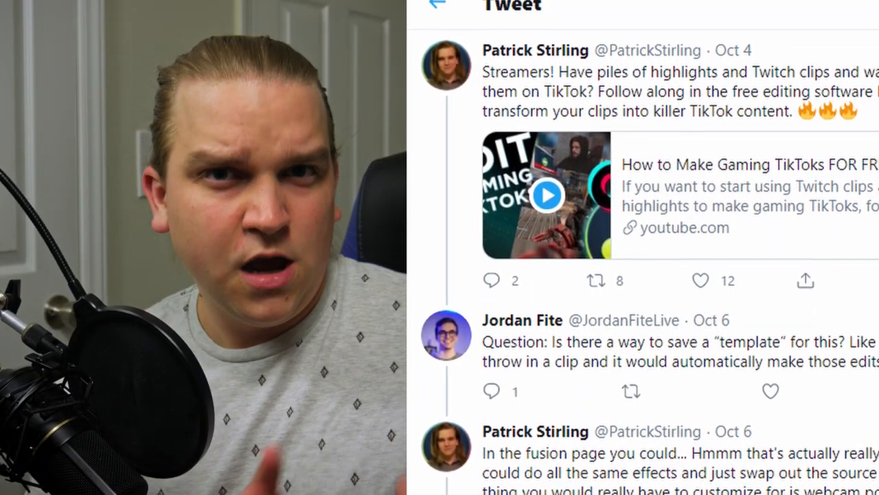
scroll("down", 3)
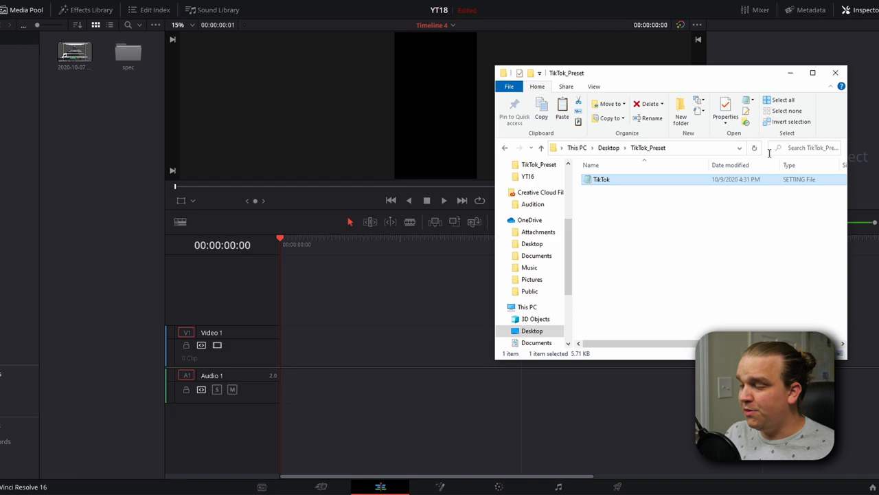
Load TikTok.setting from the Macros folder into the Macro Editor, then close it
left_click(836, 73)
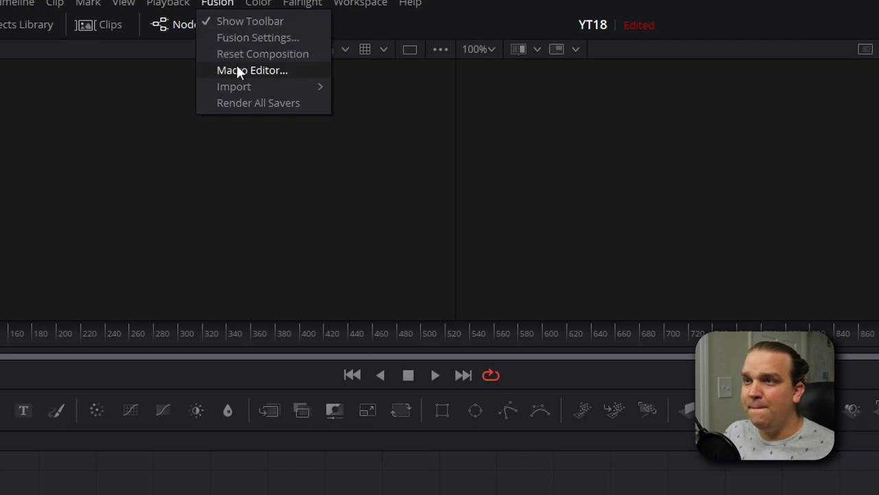
left_click(253, 70)
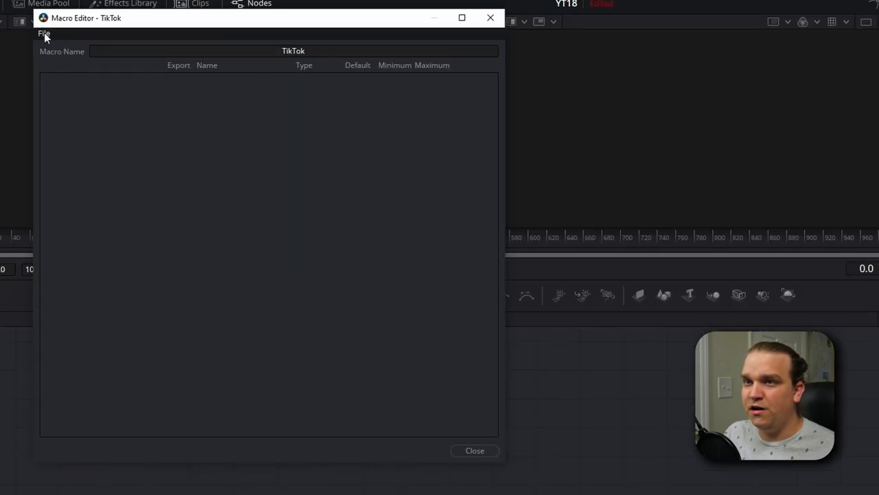
left_click(41, 33)
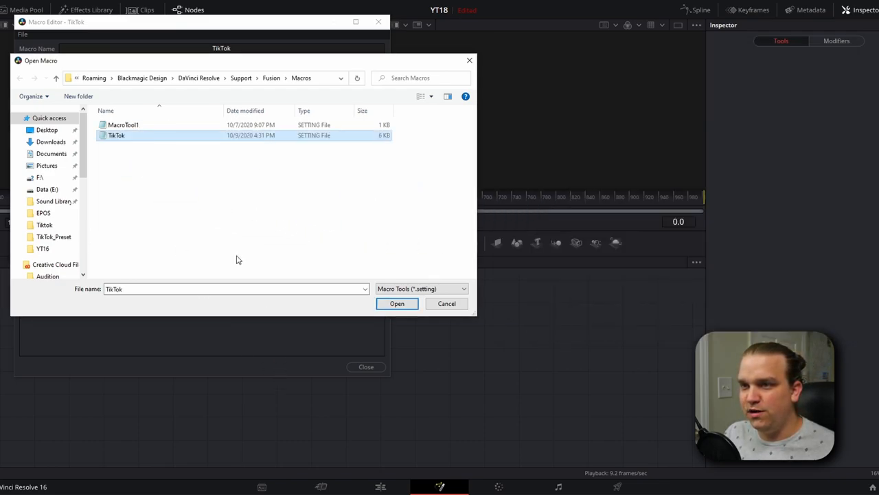
left_click(397, 304)
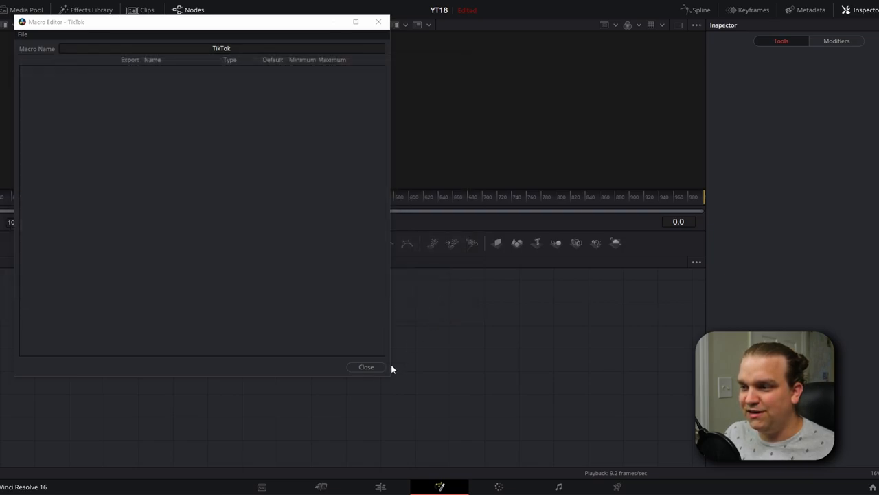
left_click(366, 367)
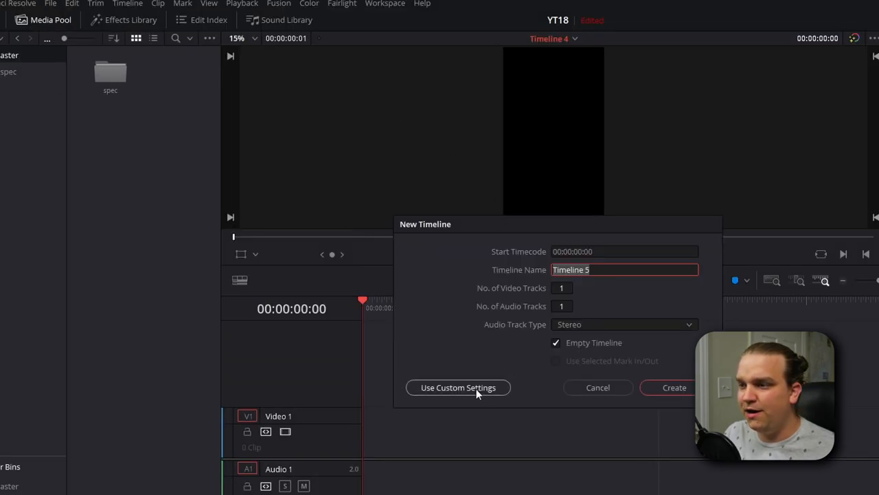
left_click(459, 387)
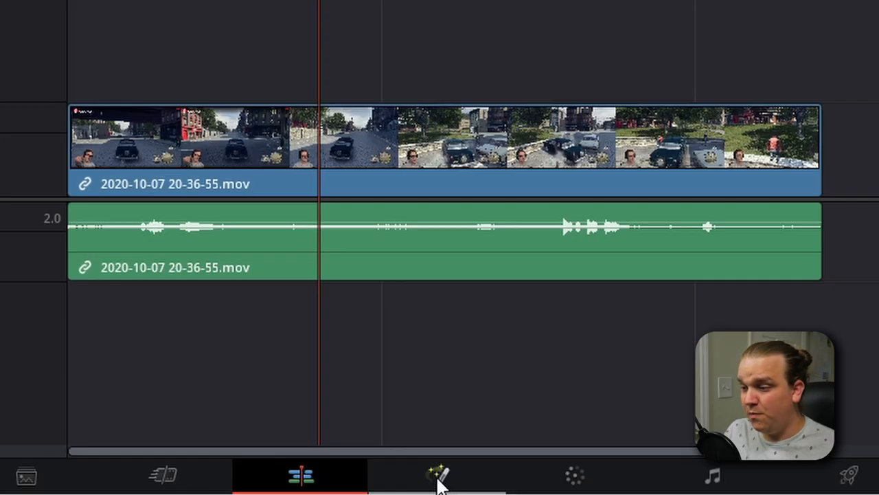
On the Fusion page, search 'tik' and add the TikTok tool between MediaIn1 and MediaOut1
left_click(437, 473)
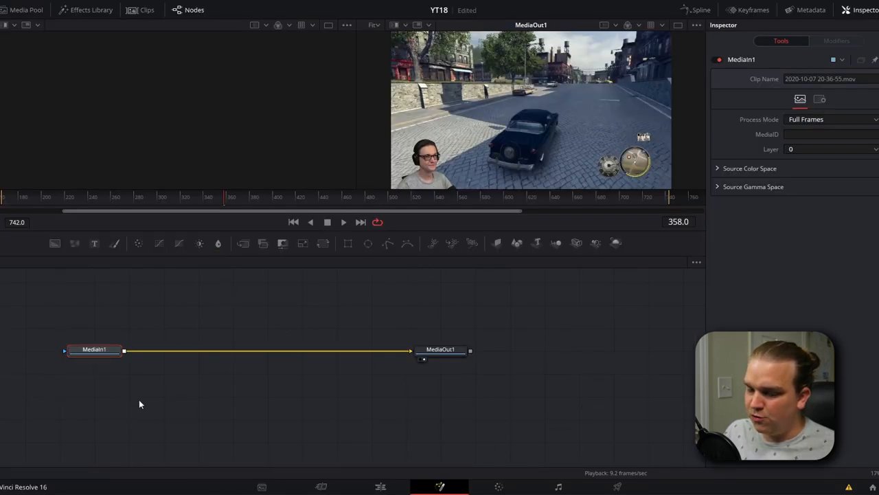
mouse_move(93, 366)
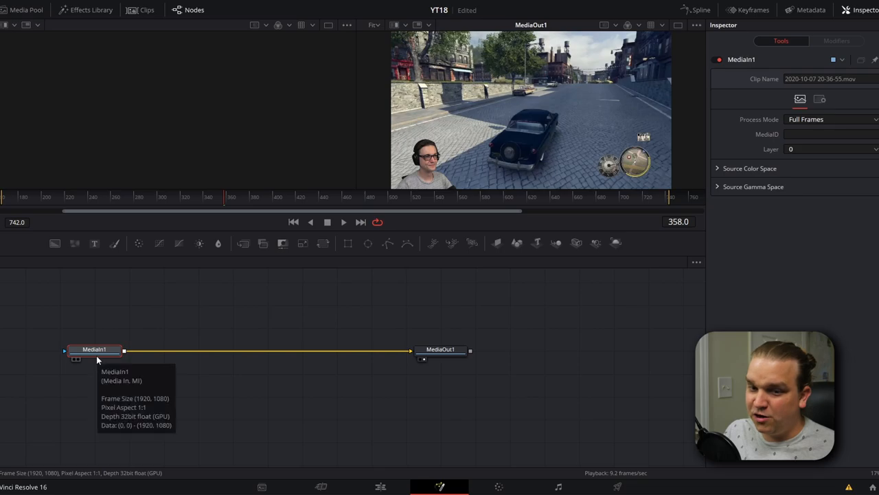
mouse_move(158, 348)
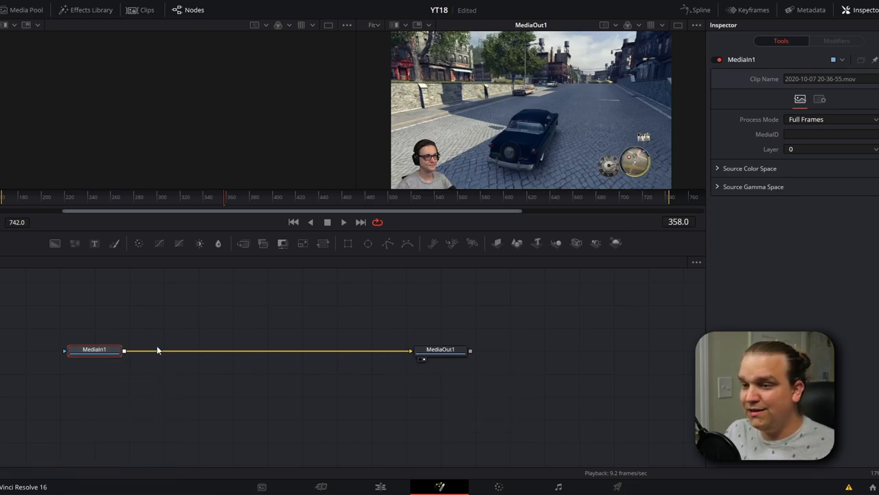
mouse_move(413, 398)
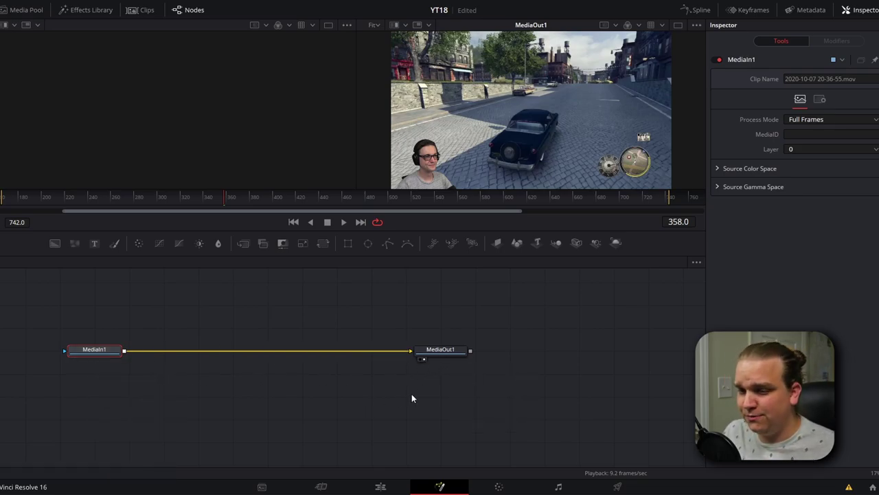
mouse_move(99, 355)
type("tik")
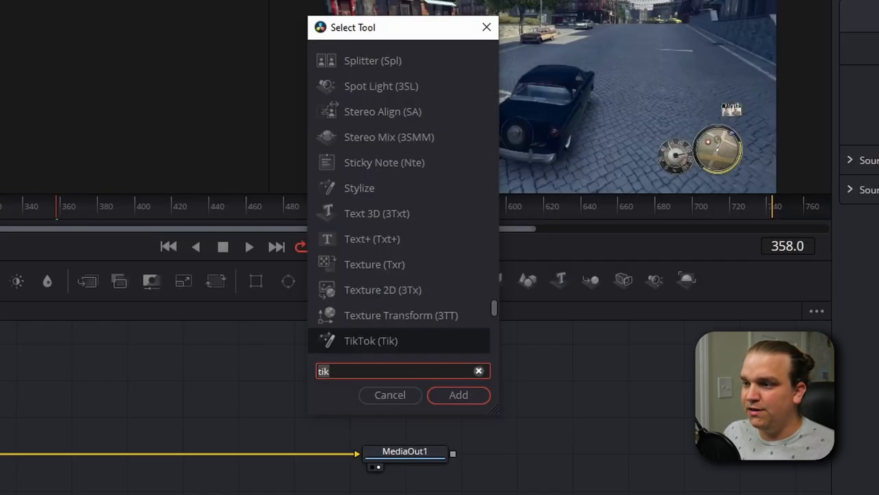
left_click(478, 371)
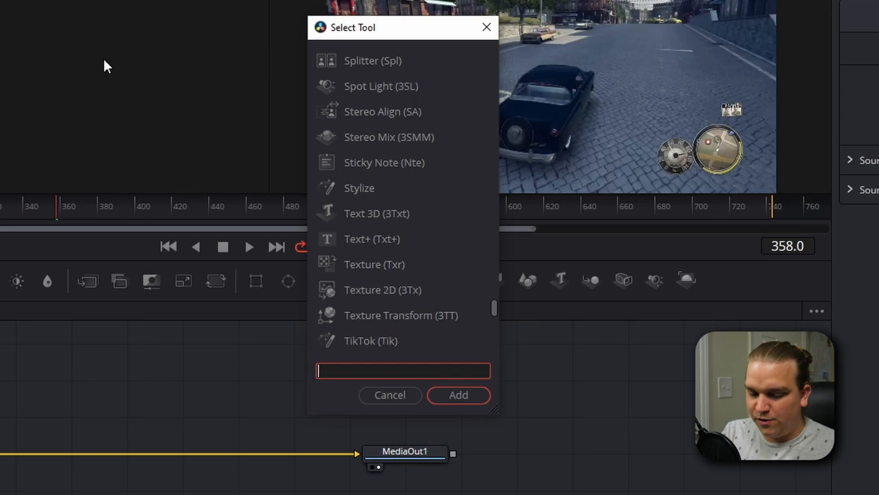
type("tik")
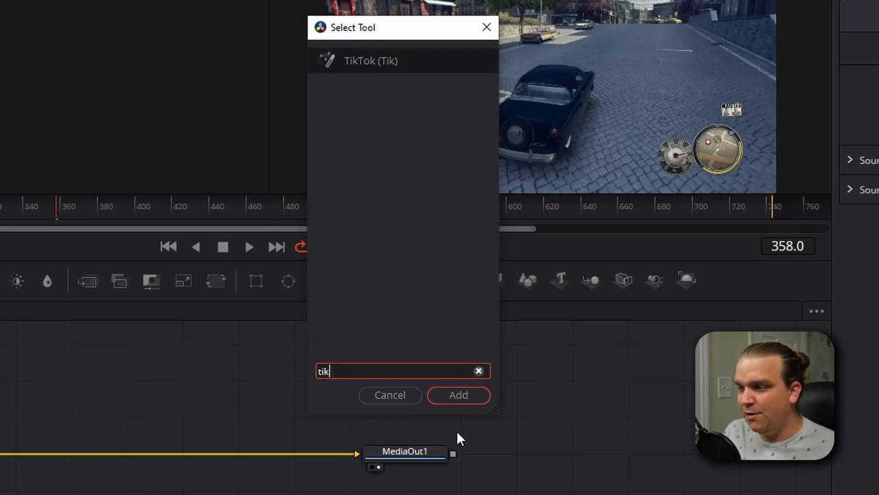
left_click(459, 396)
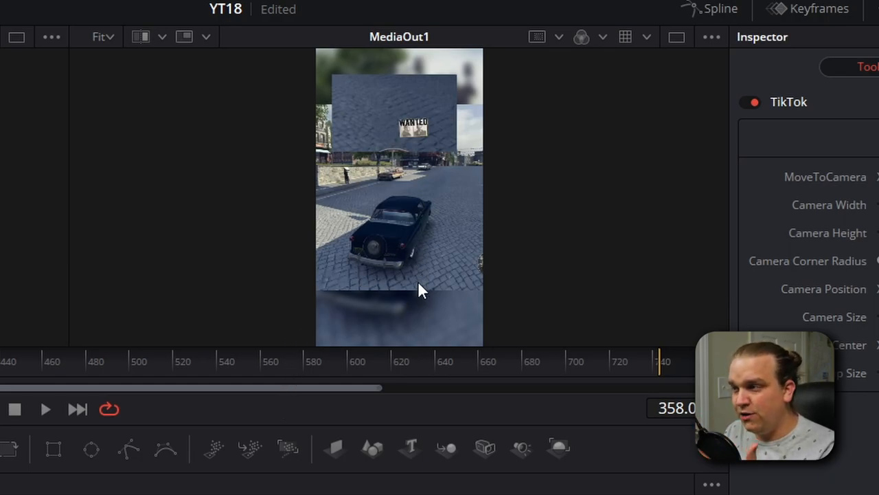
mouse_move(442, 334)
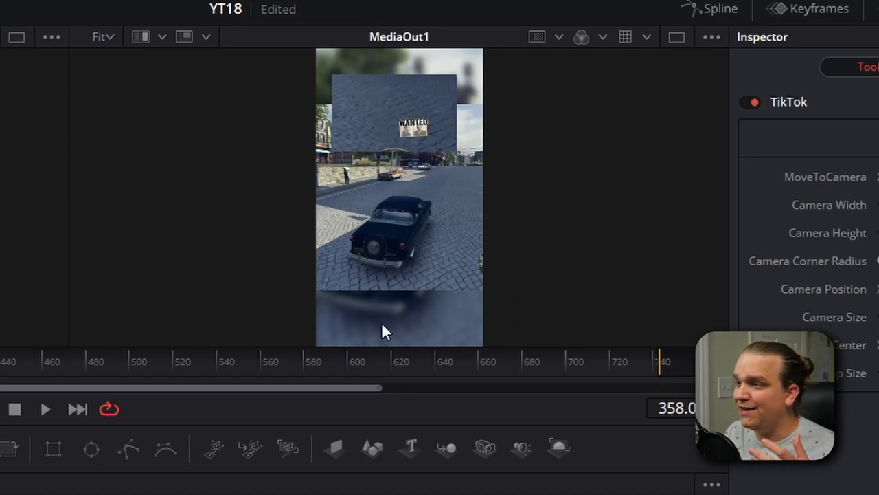
mouse_move(442, 240)
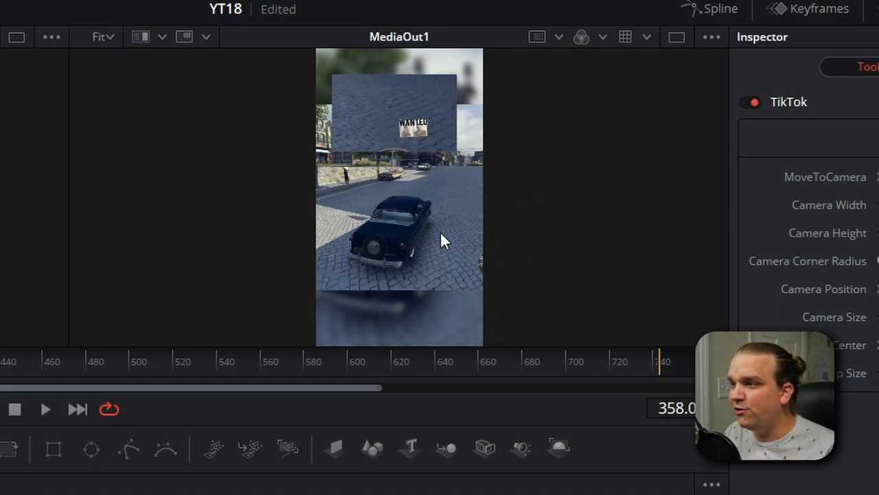
mouse_move(517, 184)
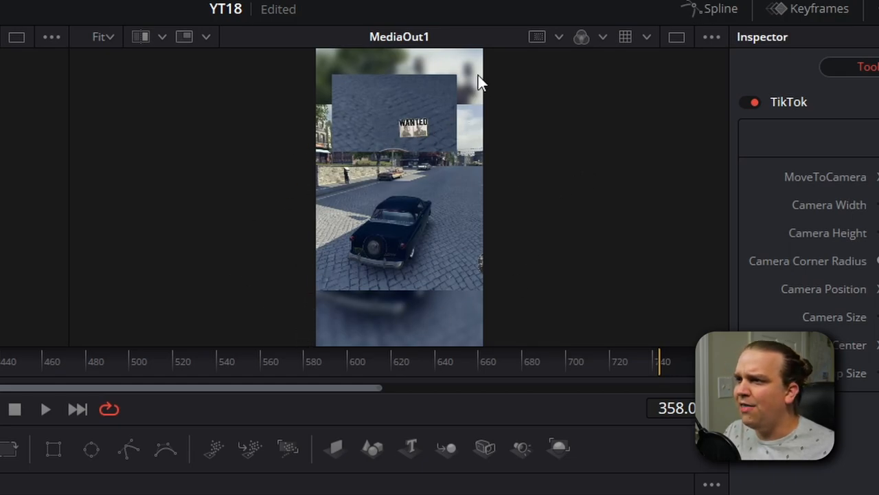
mouse_move(313, 98)
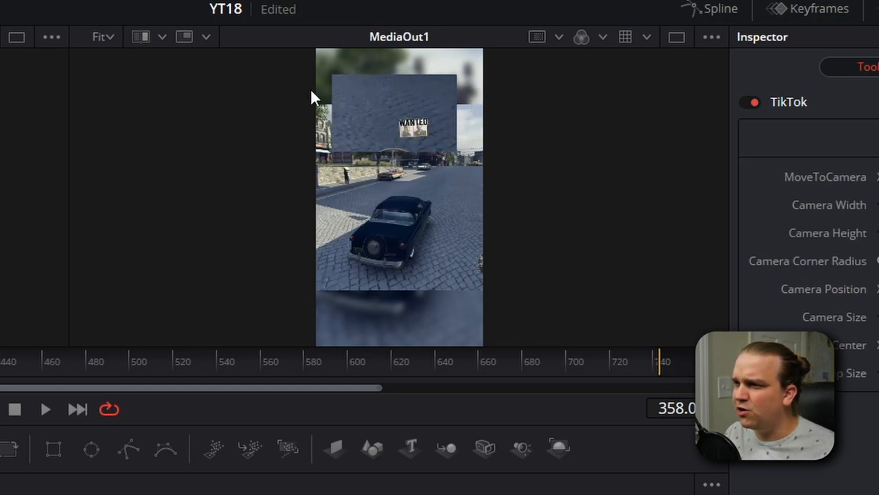
mouse_move(336, 88)
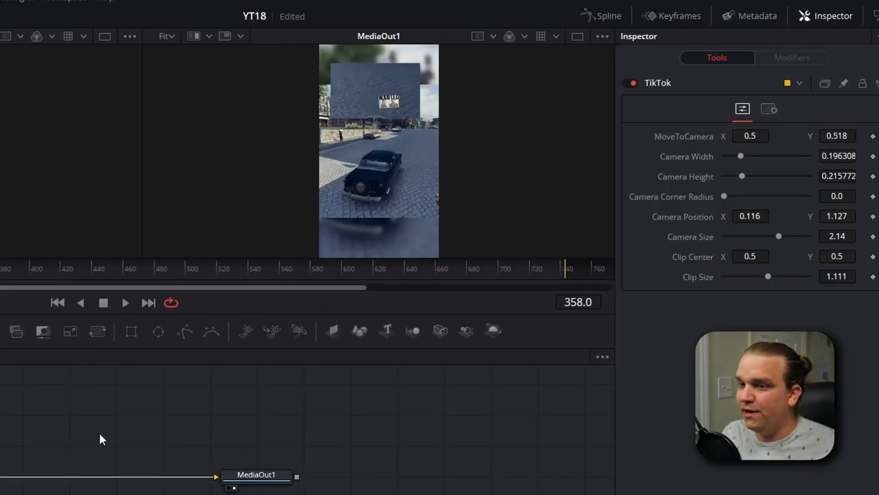
Set the TikTok MoveToCamera offset values (0.7, 1.147) so the webcam fills the top box
left_click(21, 478)
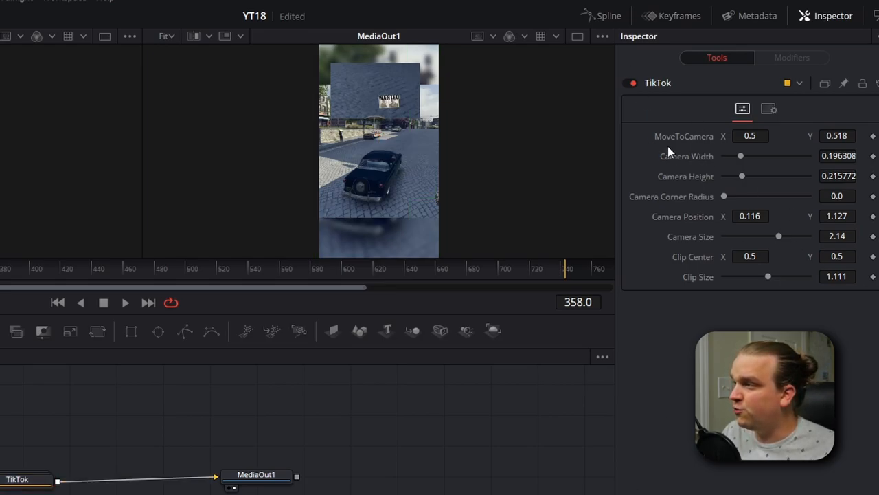
mouse_move(692, 148)
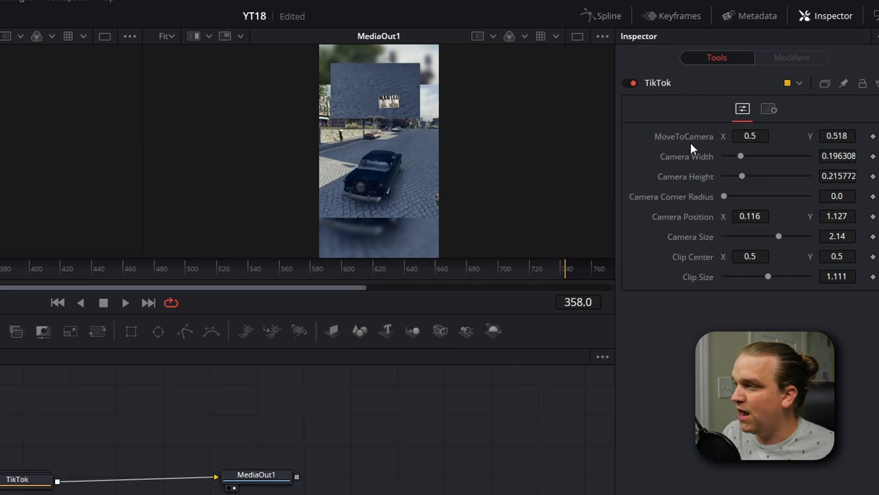
type("0.7")
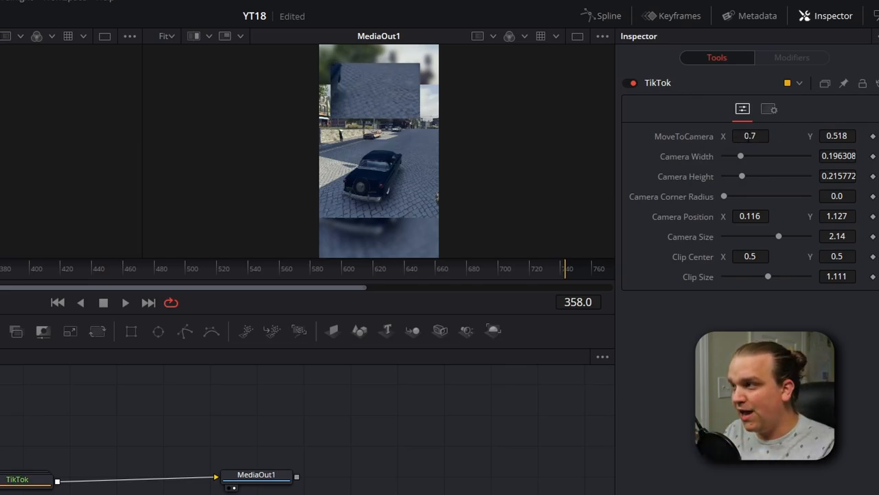
type("1.147")
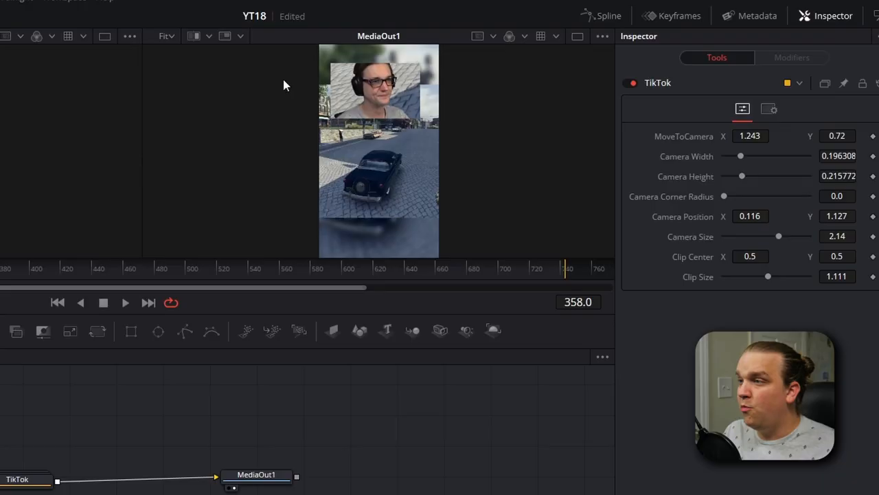
mouse_move(747, 173)
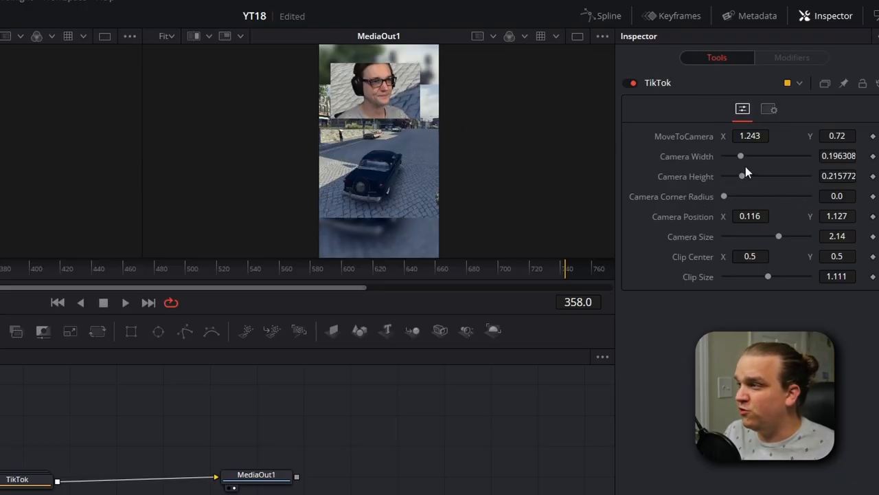
Set Camera Width 0.15, Corner Radius 1.0 and Height about 0.25 for a round webcam circle
left_click_drag(741, 156, 736, 155)
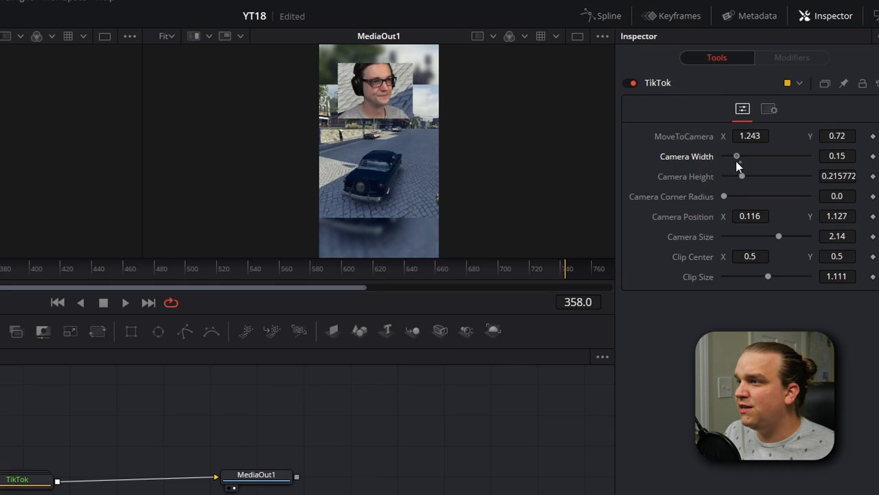
left_click_drag(742, 176, 750, 175)
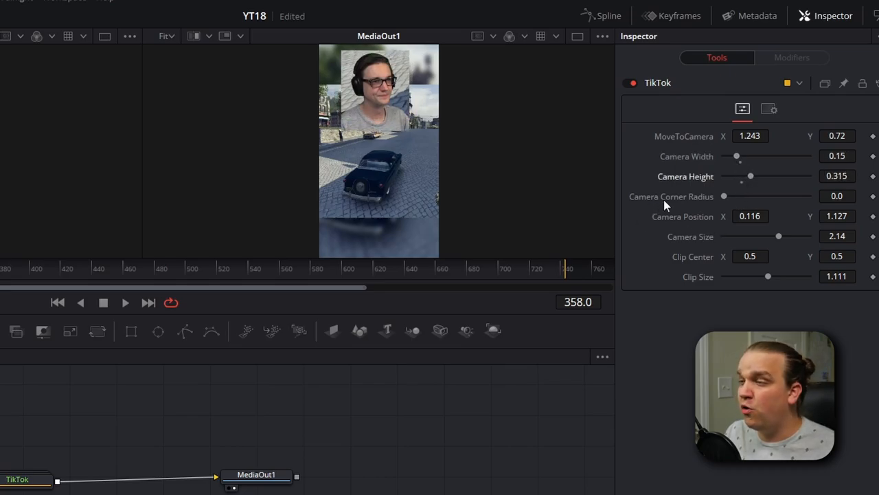
left_click_drag(723, 195, 735, 195)
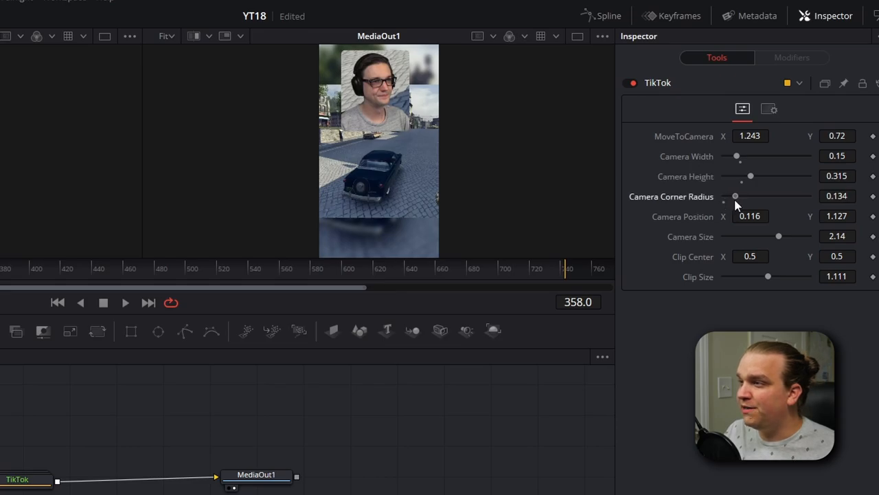
left_click_drag(735, 196, 744, 195)
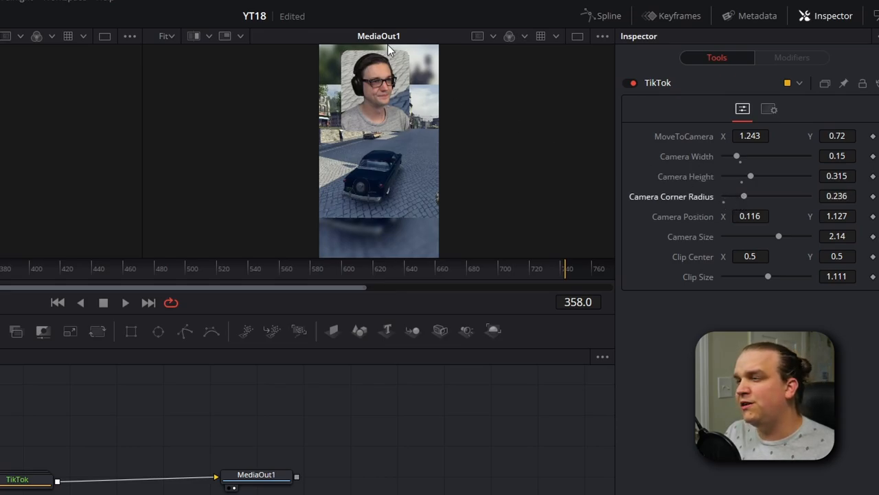
left_click_drag(743, 195, 795, 195)
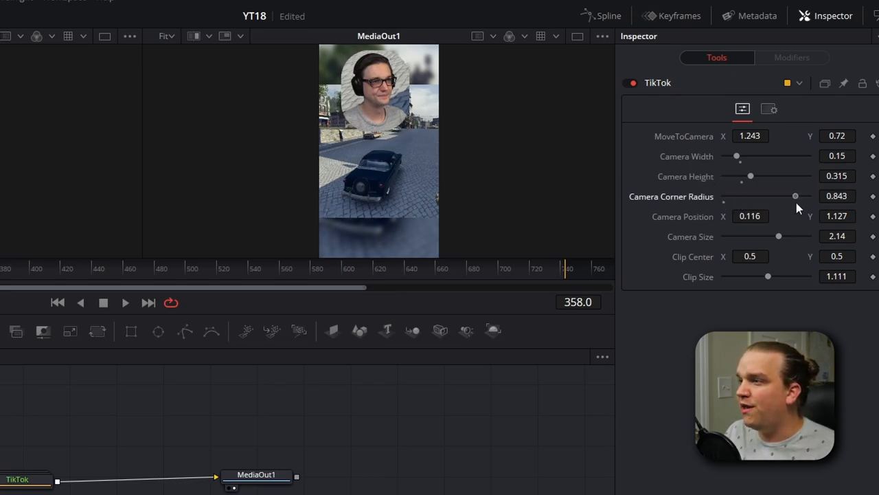
left_click_drag(795, 195, 808, 195)
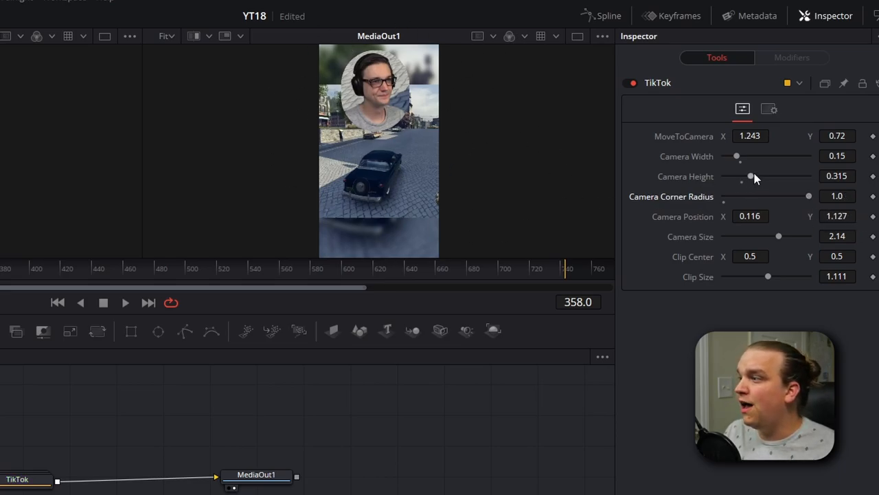
left_click_drag(750, 176, 746, 176)
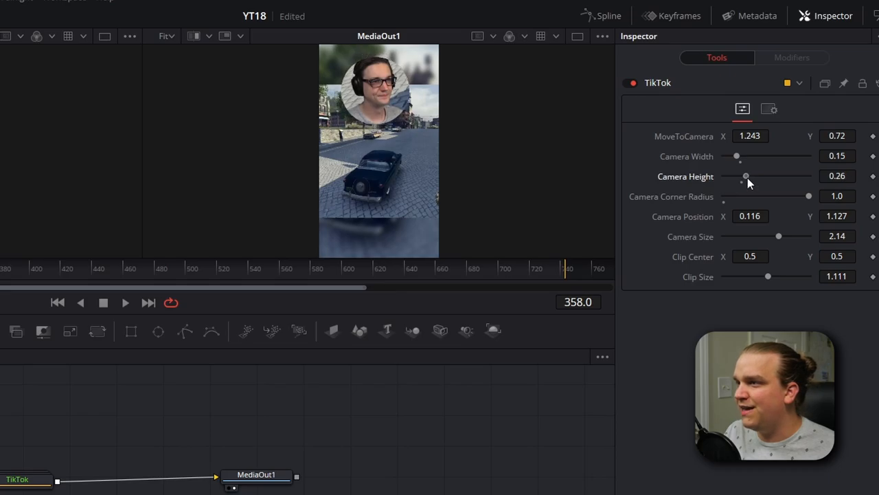
left_click_drag(746, 175, 745, 176)
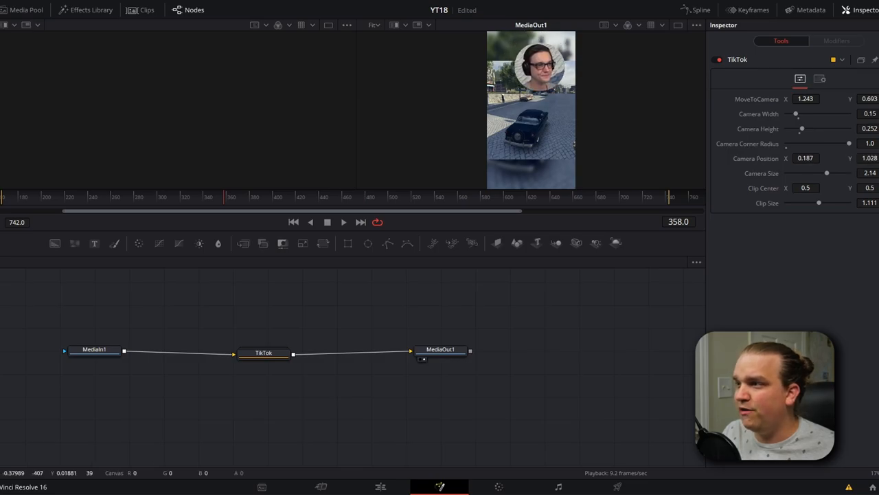
Set Camera Size to 1.83, Clip Center X to 0.5 and return Clip Size to 1.0
left_click_drag(827, 173, 838, 173)
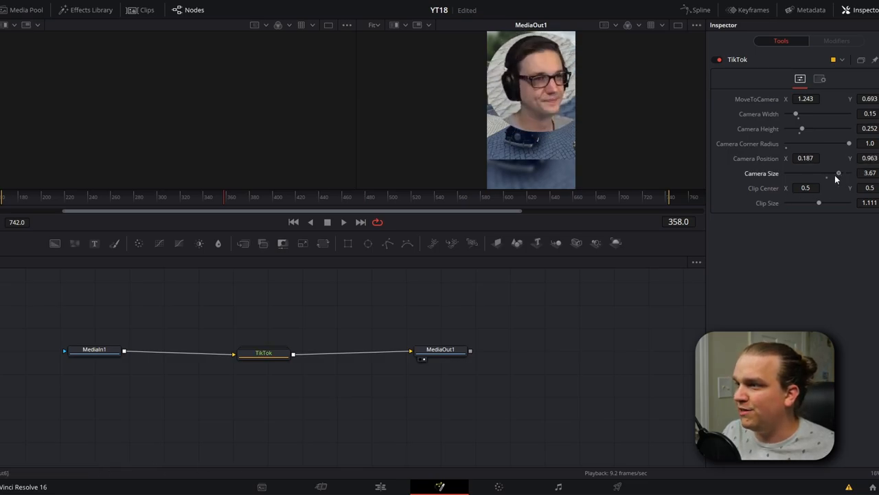
left_click_drag(838, 173, 825, 173)
type("0.665")
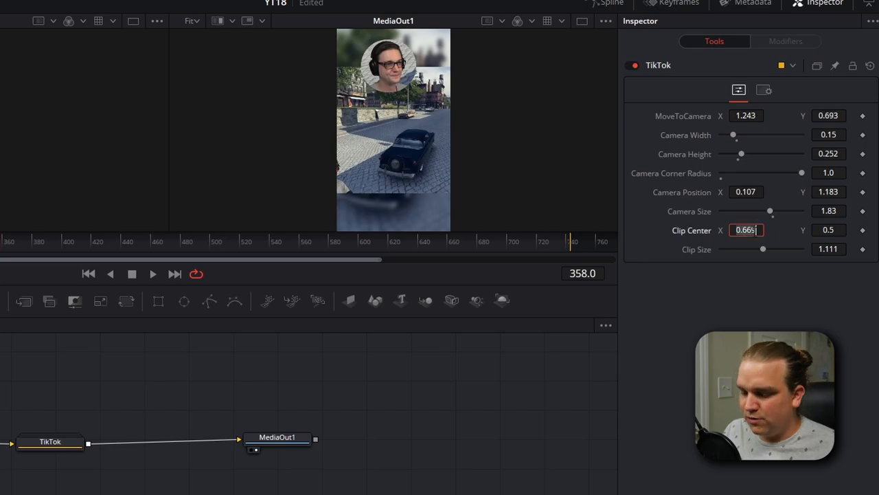
type("0.5")
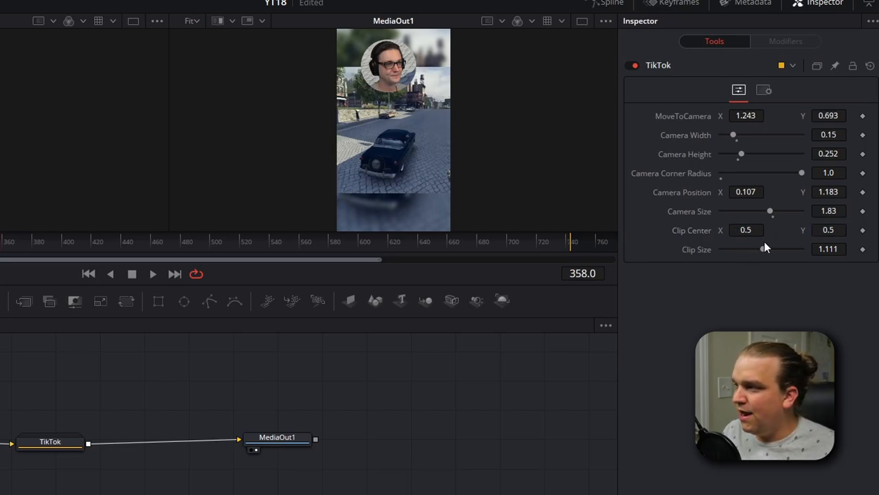
left_click_drag(756, 249, 765, 248)
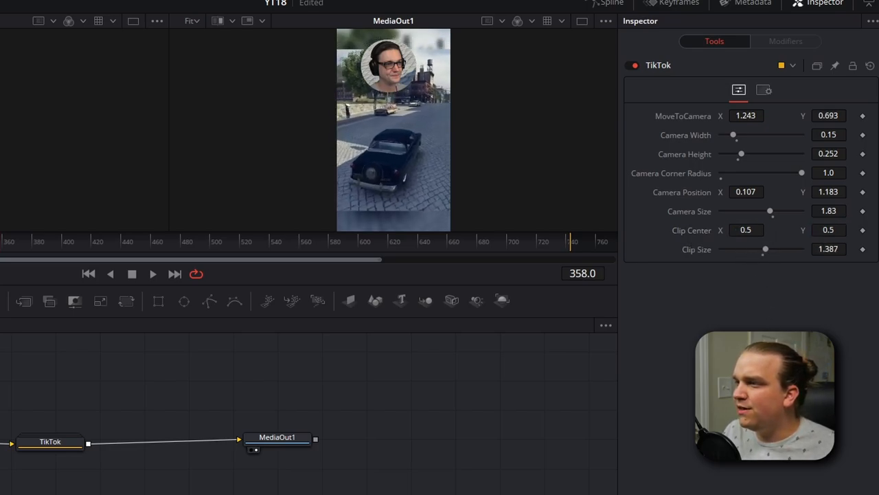
left_click_drag(765, 250, 761, 250)
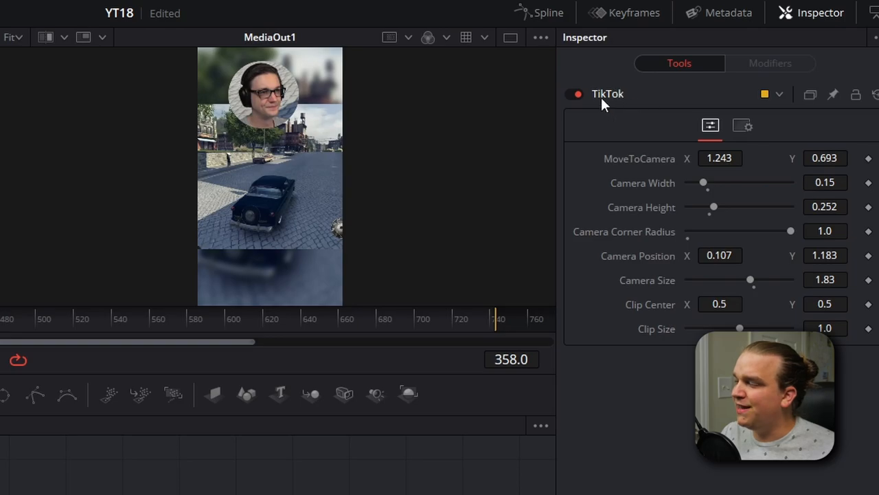
Save the TikTok node's settings as the preset file TikTok_REAL via Settings > Save As
right_click(608, 96)
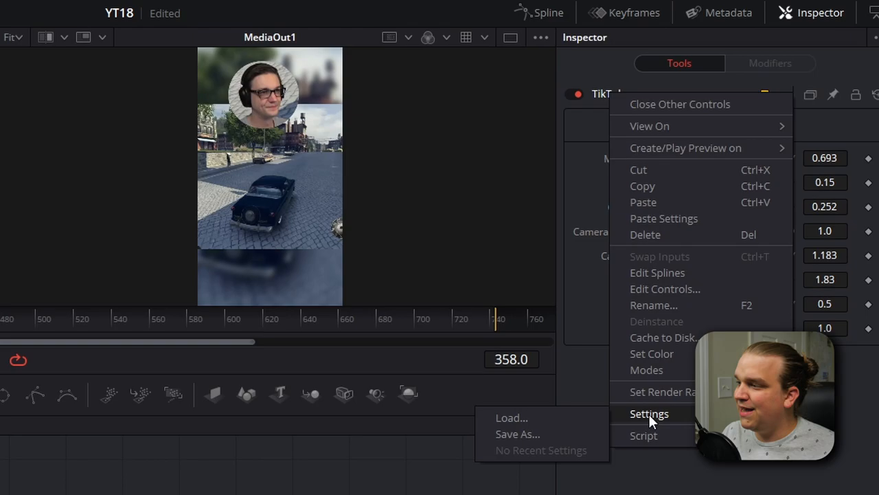
left_click(516, 435)
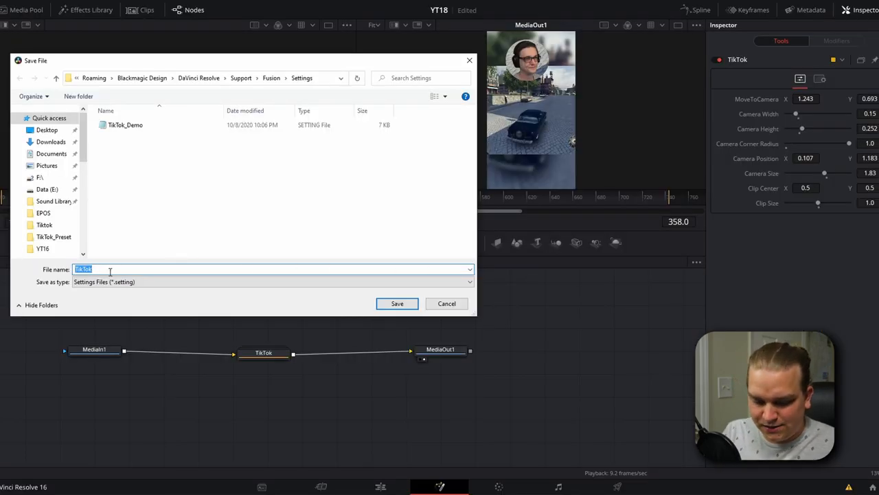
type("TikTok_REAL")
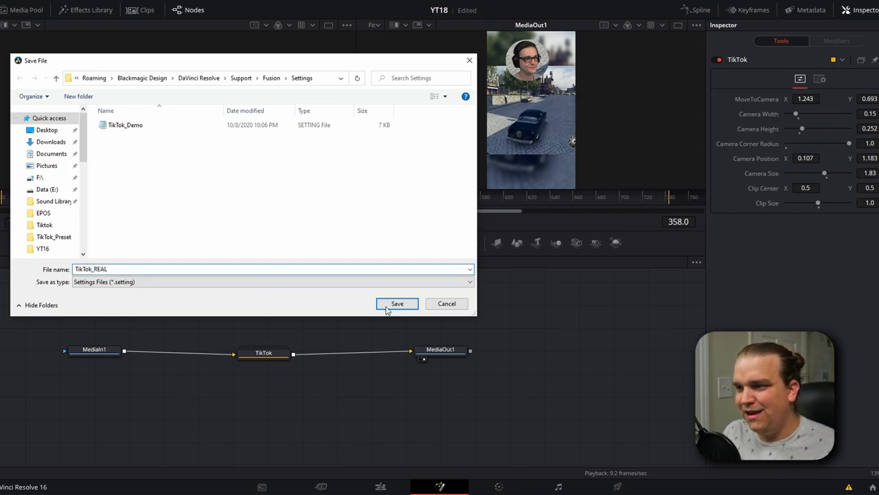
left_click(395, 303)
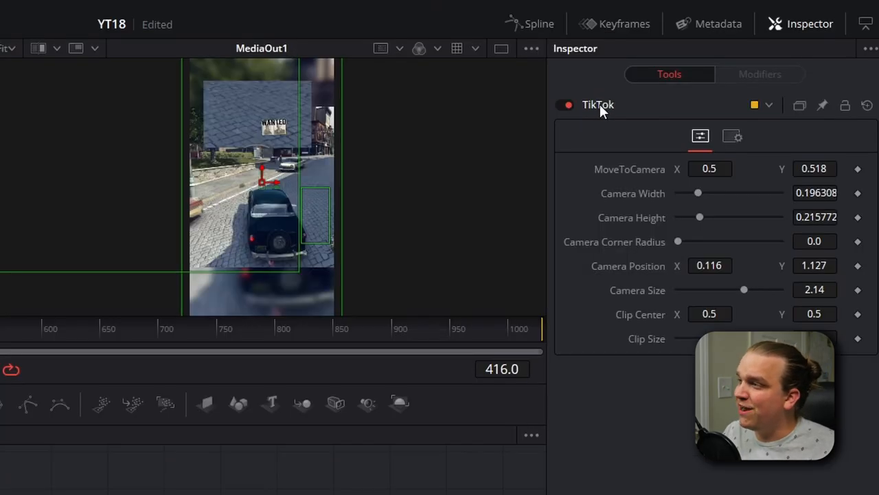
Load the TikTok_REAL preset onto the second clip's TikTok node via Settings > Load
right_click(597, 104)
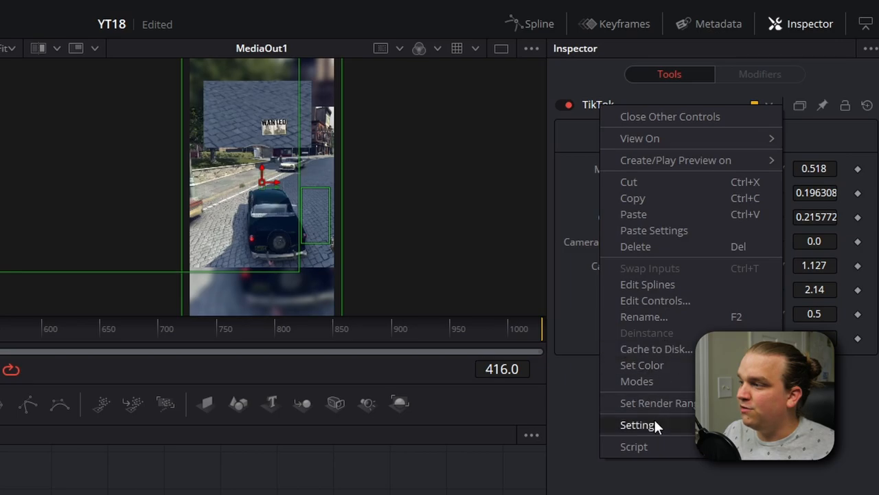
left_click(633, 424)
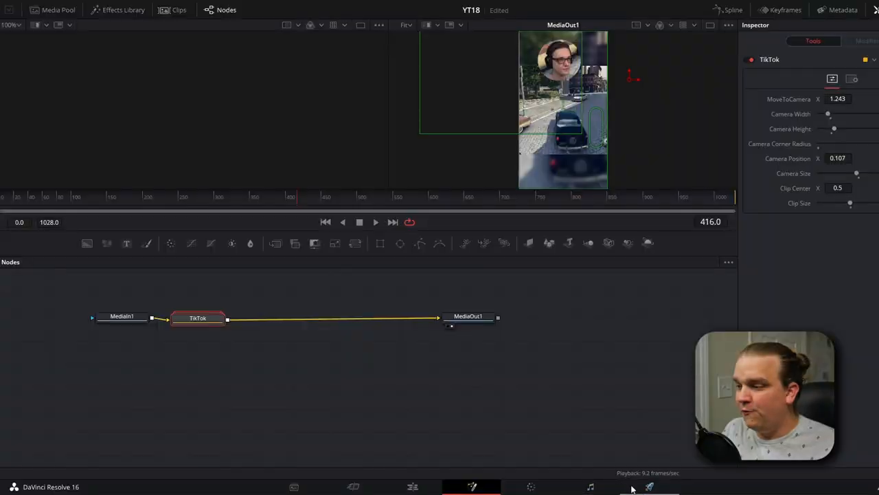
On the Deliver page, queue and start an MP4 render of TikTok_V1 to the YT18 folder
left_click(648, 487)
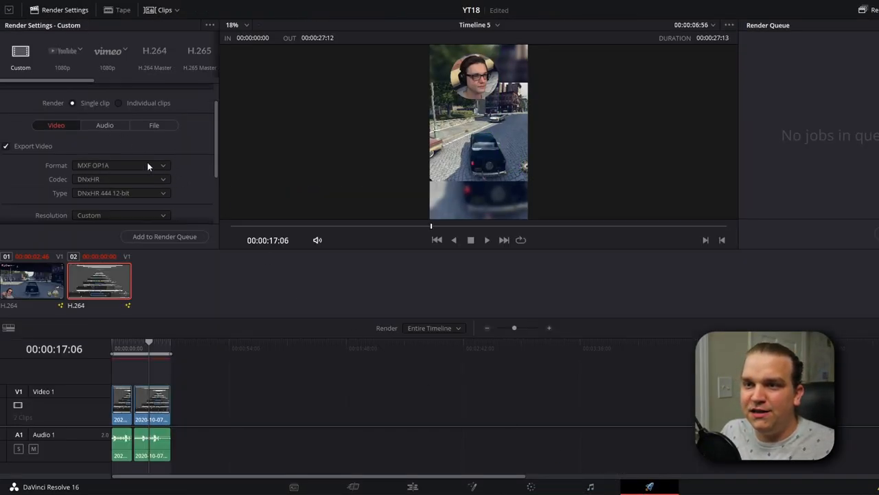
left_click(124, 164)
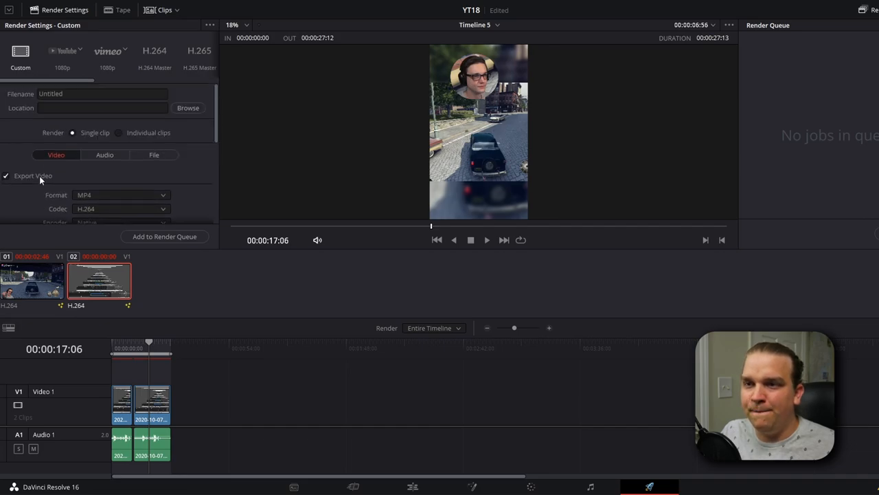
left_click(188, 107)
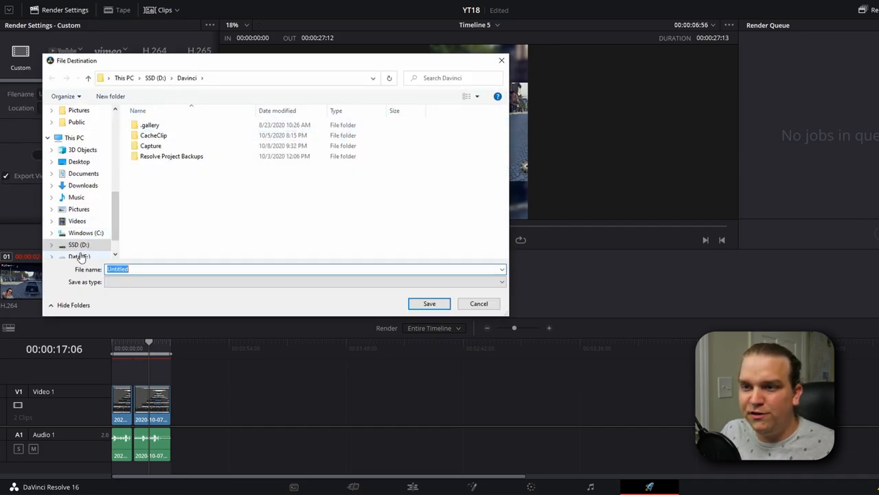
left_click(428, 304)
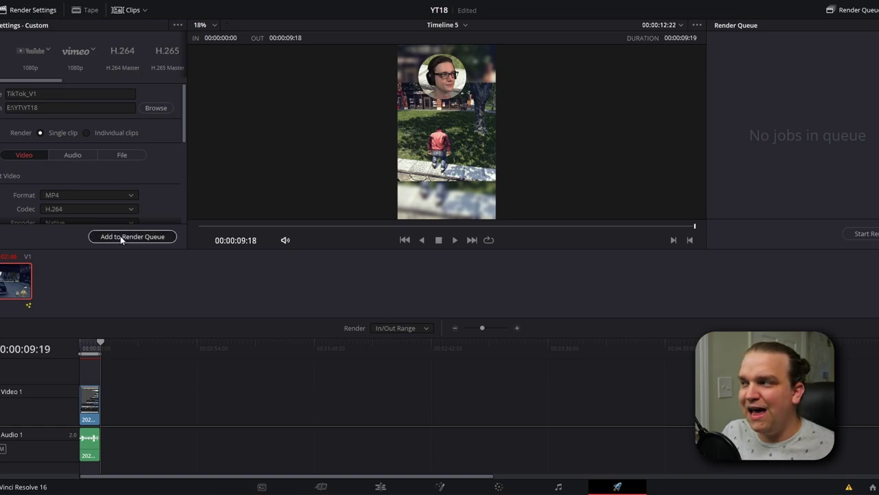
left_click(132, 236)
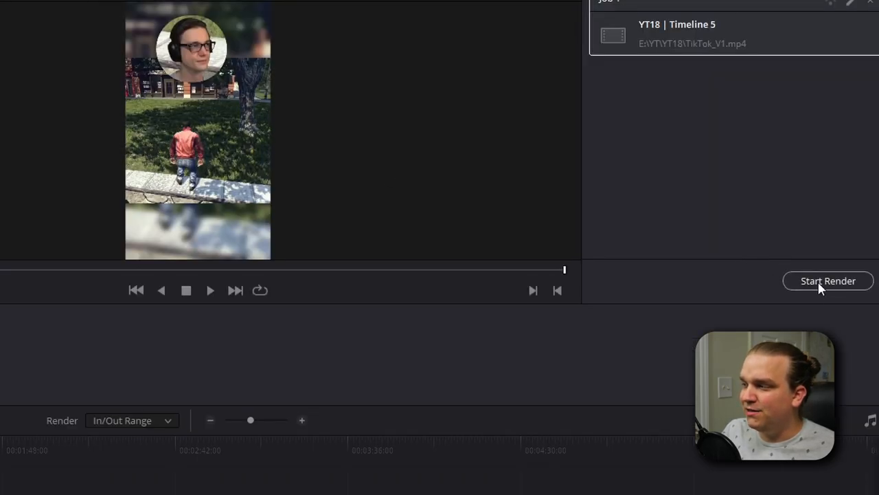
left_click(827, 281)
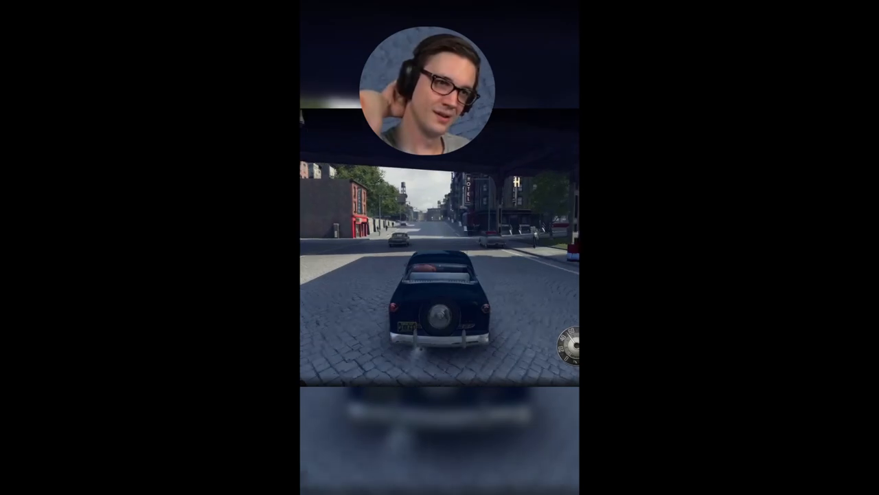